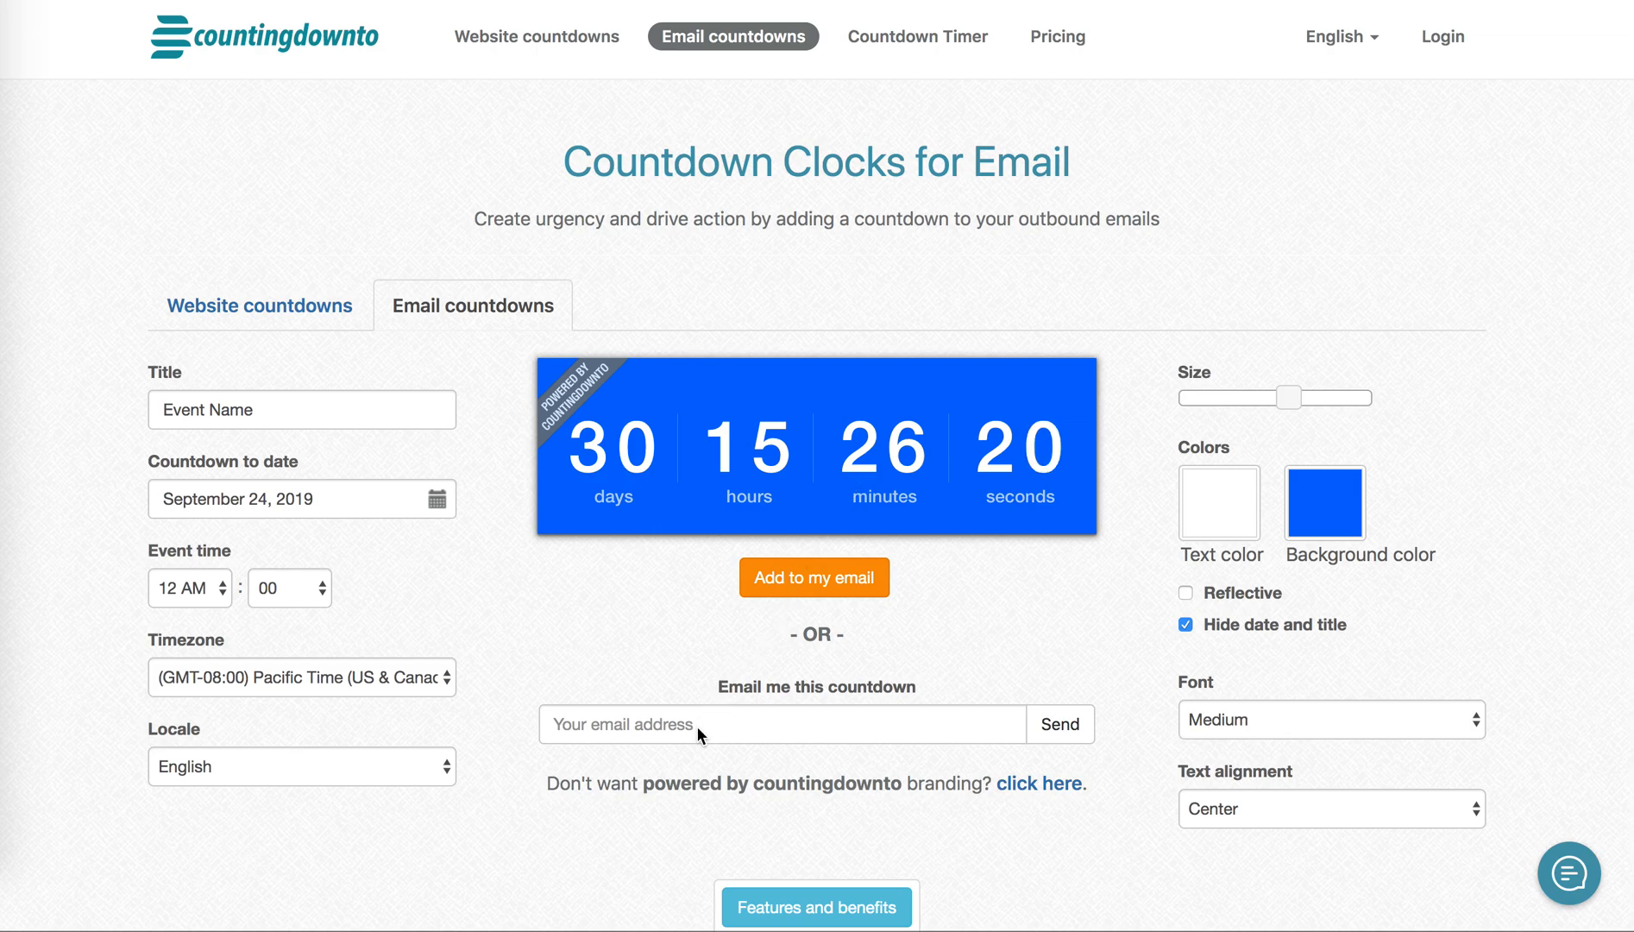
Send the countdown to the suggested email address via 'Email me this countdown'.
left_click(781, 725)
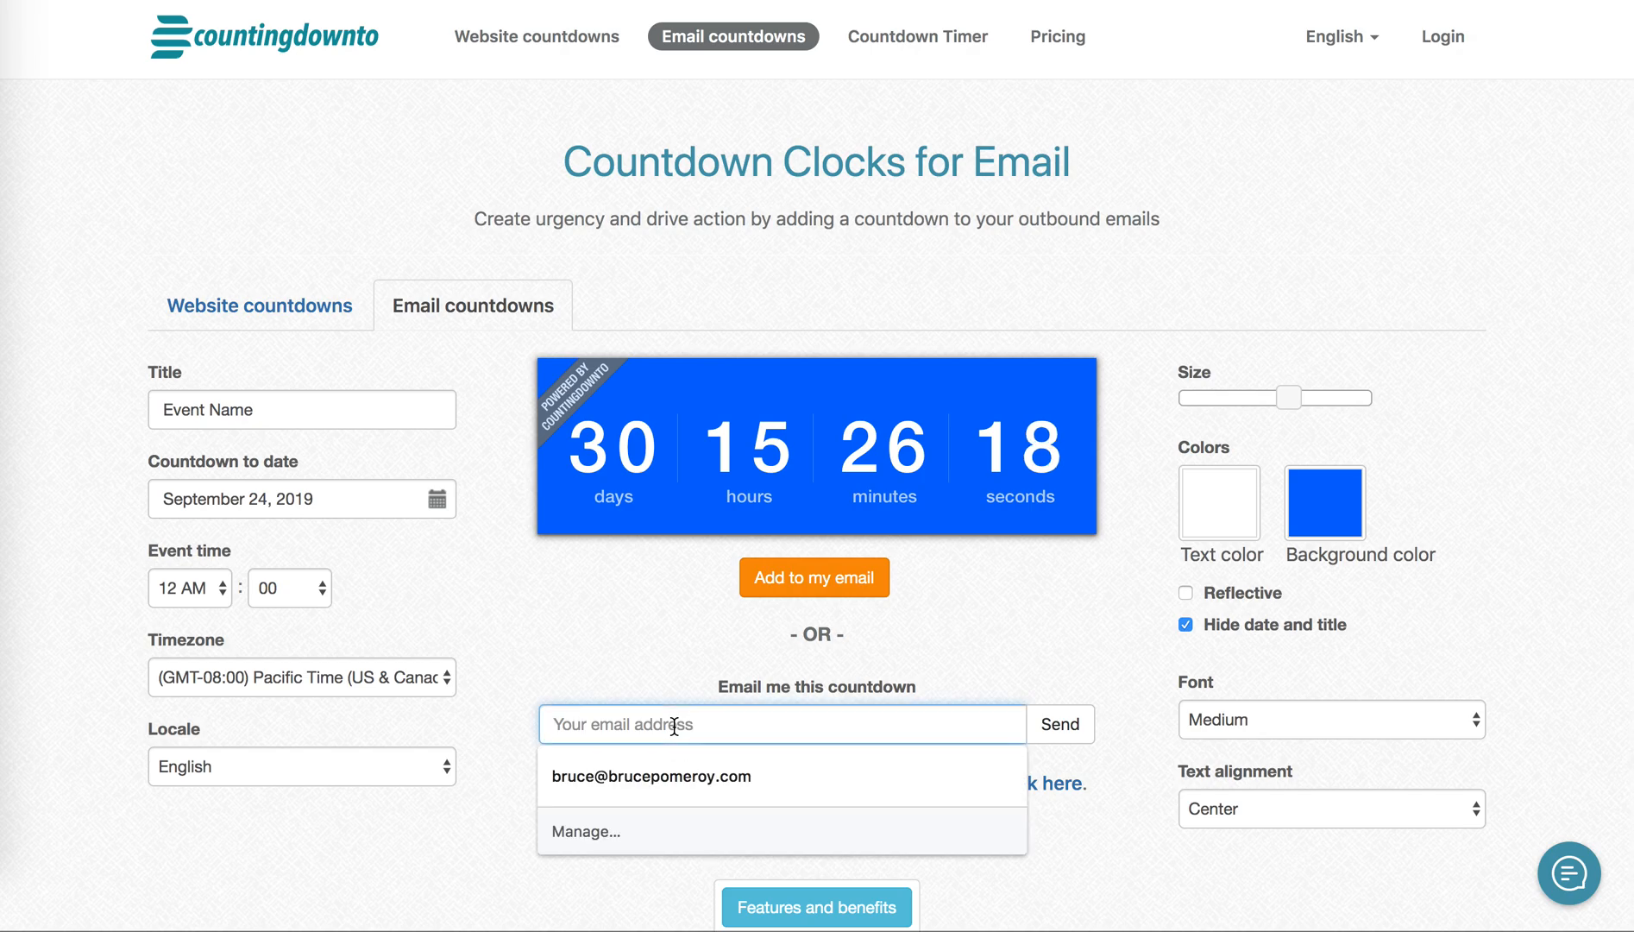
left_click(653, 777)
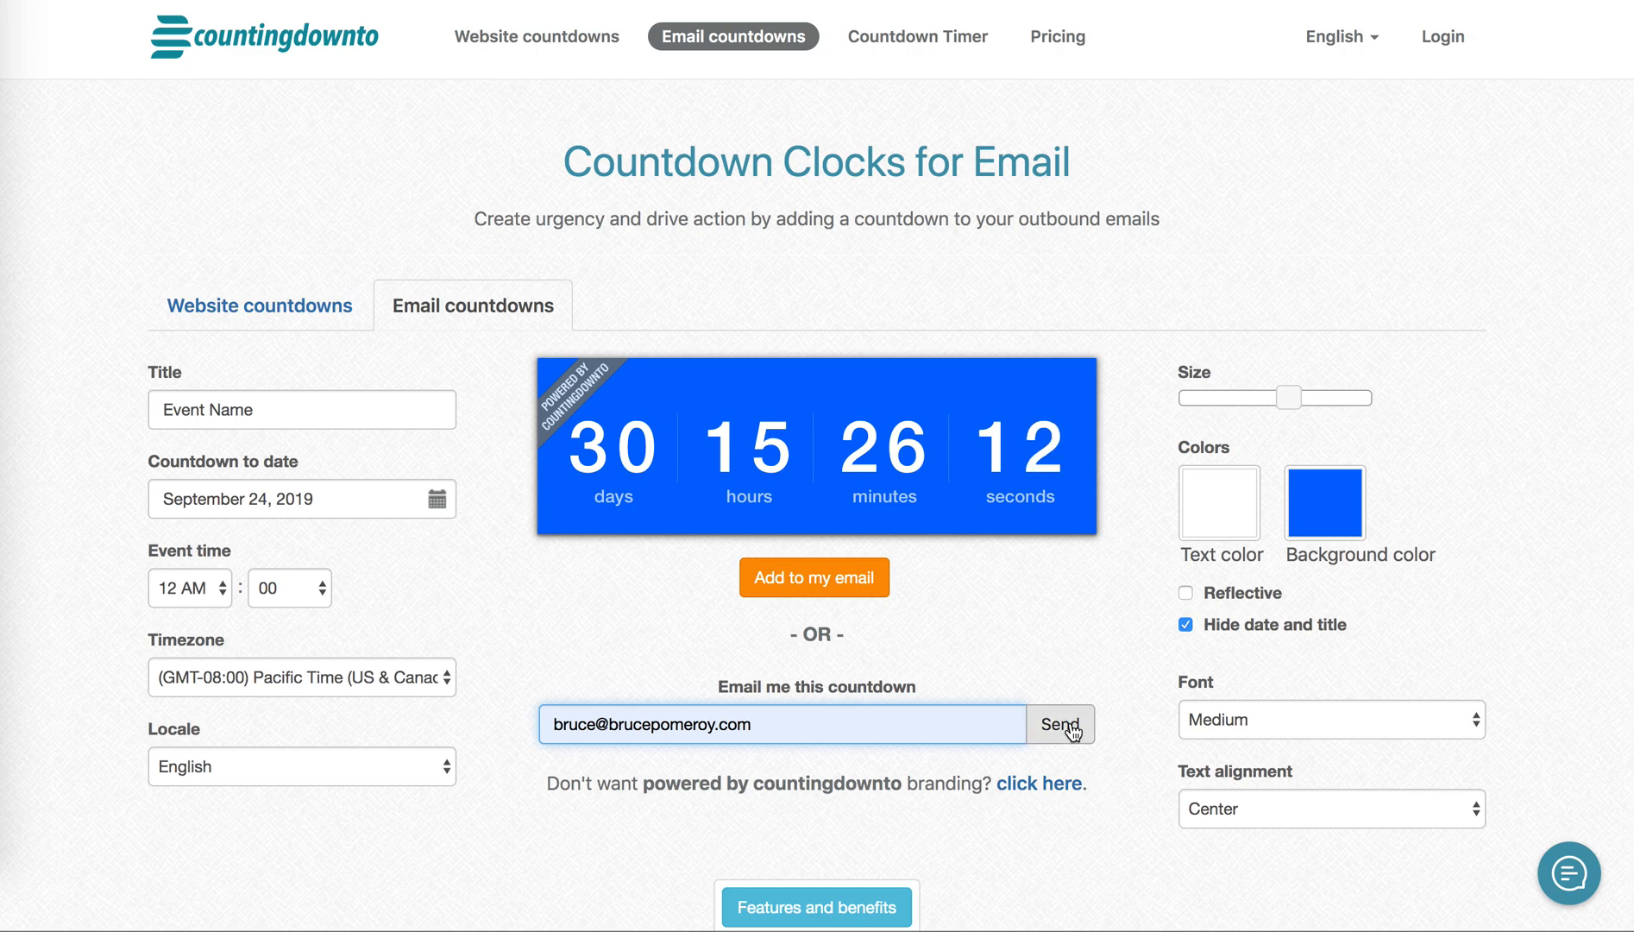
left_click(1060, 725)
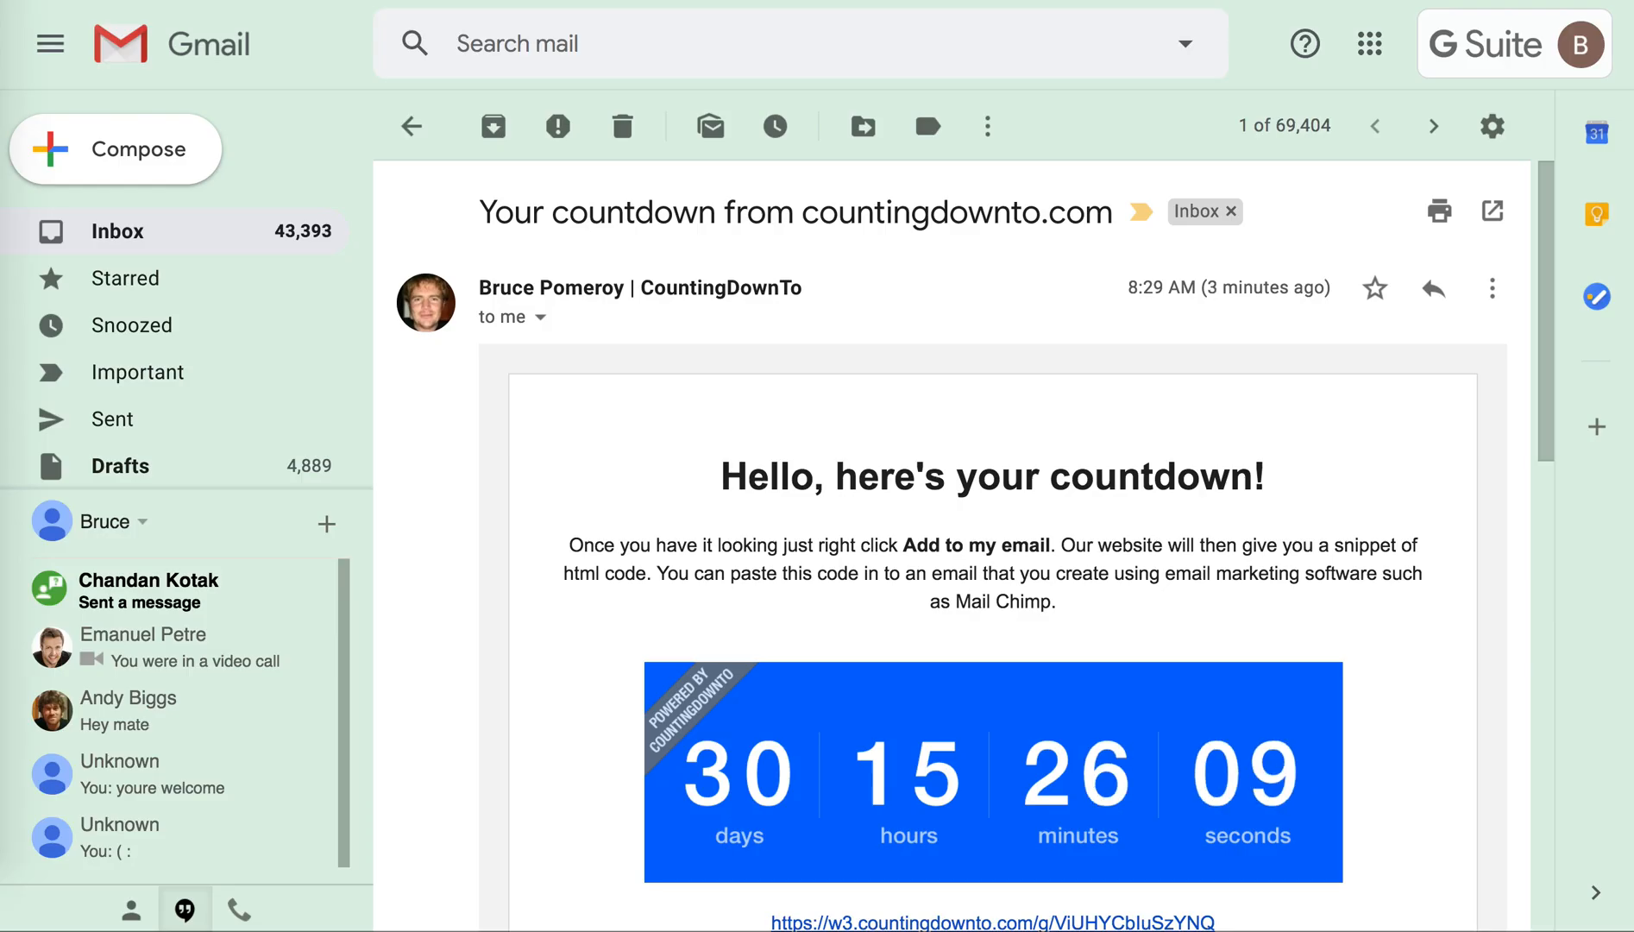
mouse_move(888, 312)
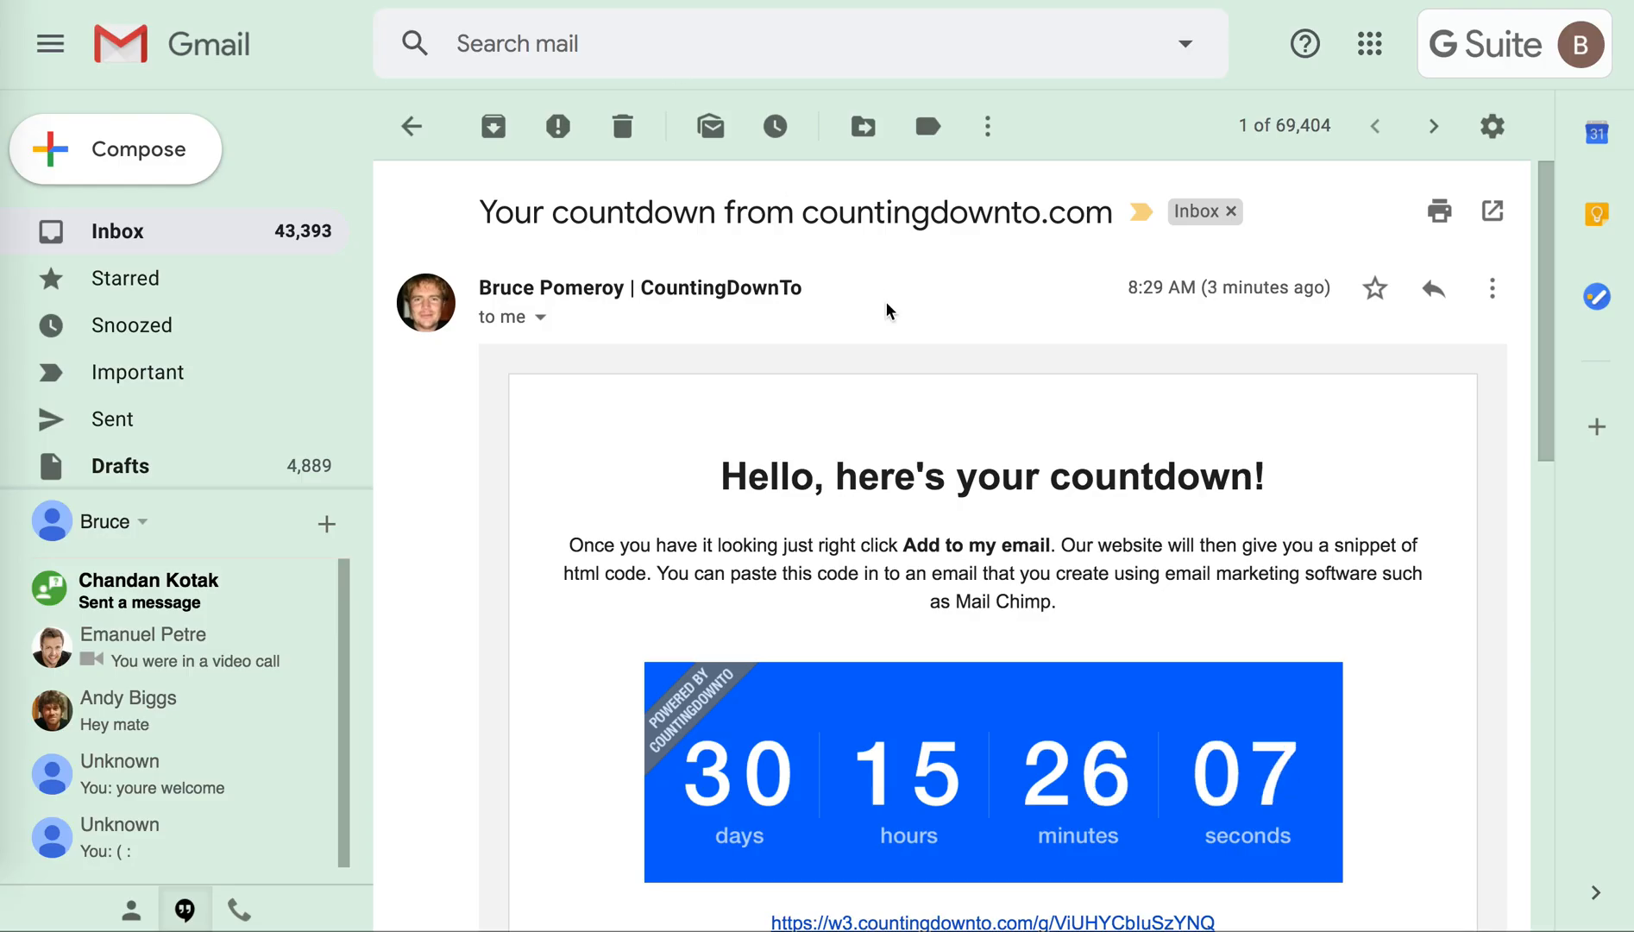
Scroll the countingdownto message down to reveal the live countdown timer.
scroll("down", 3)
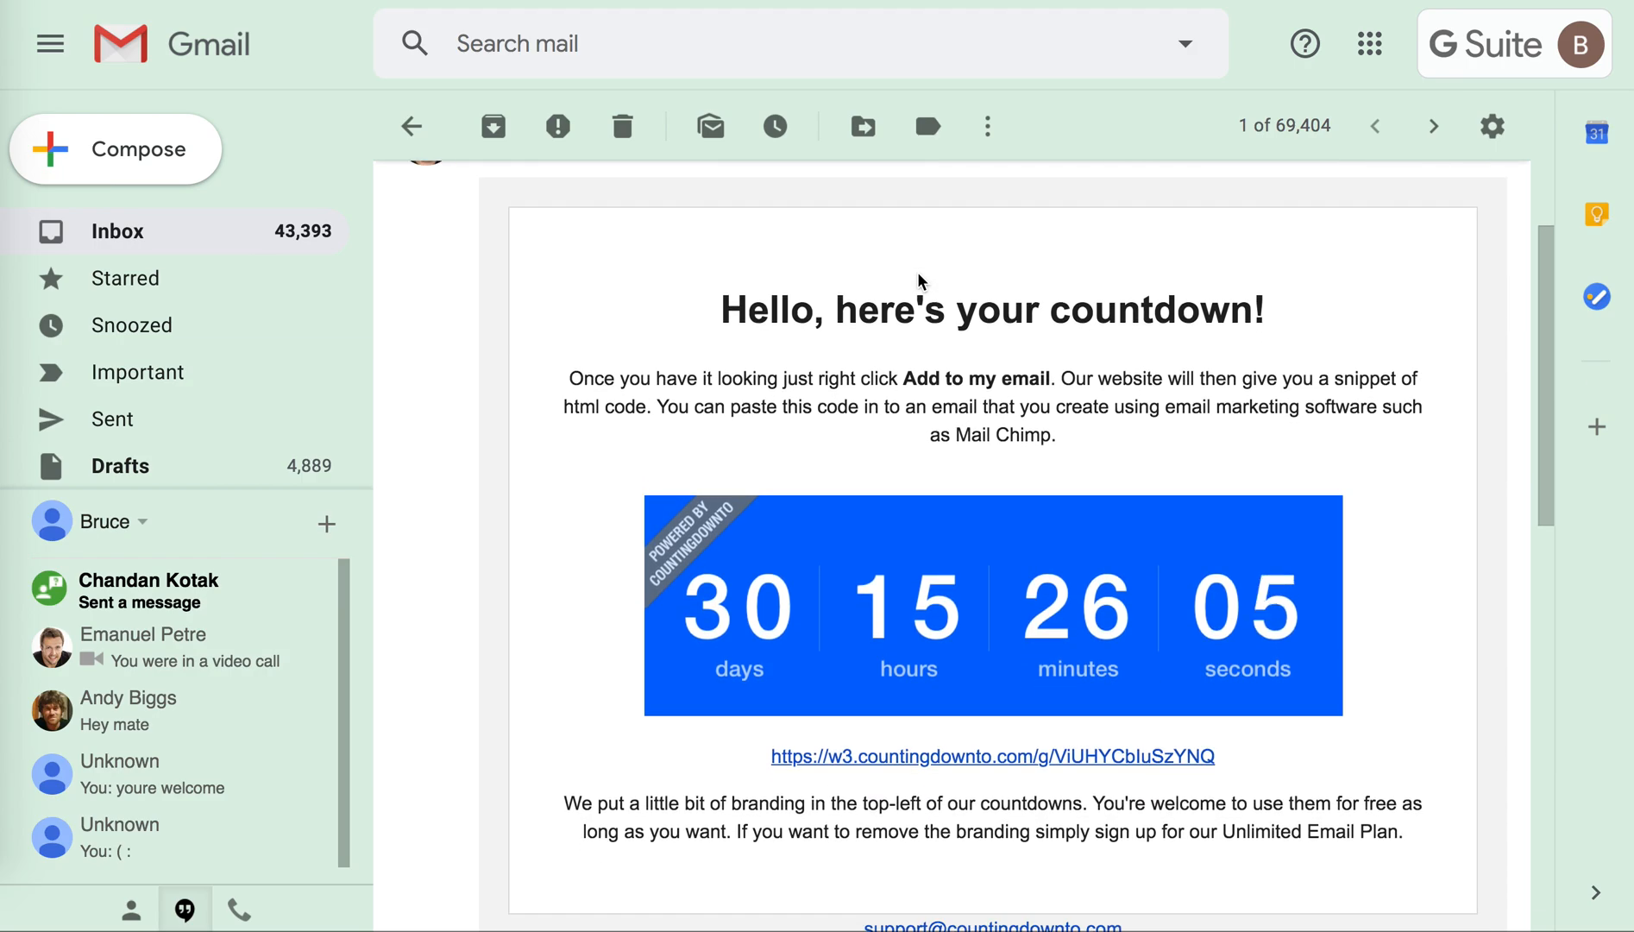
mouse_move(985, 481)
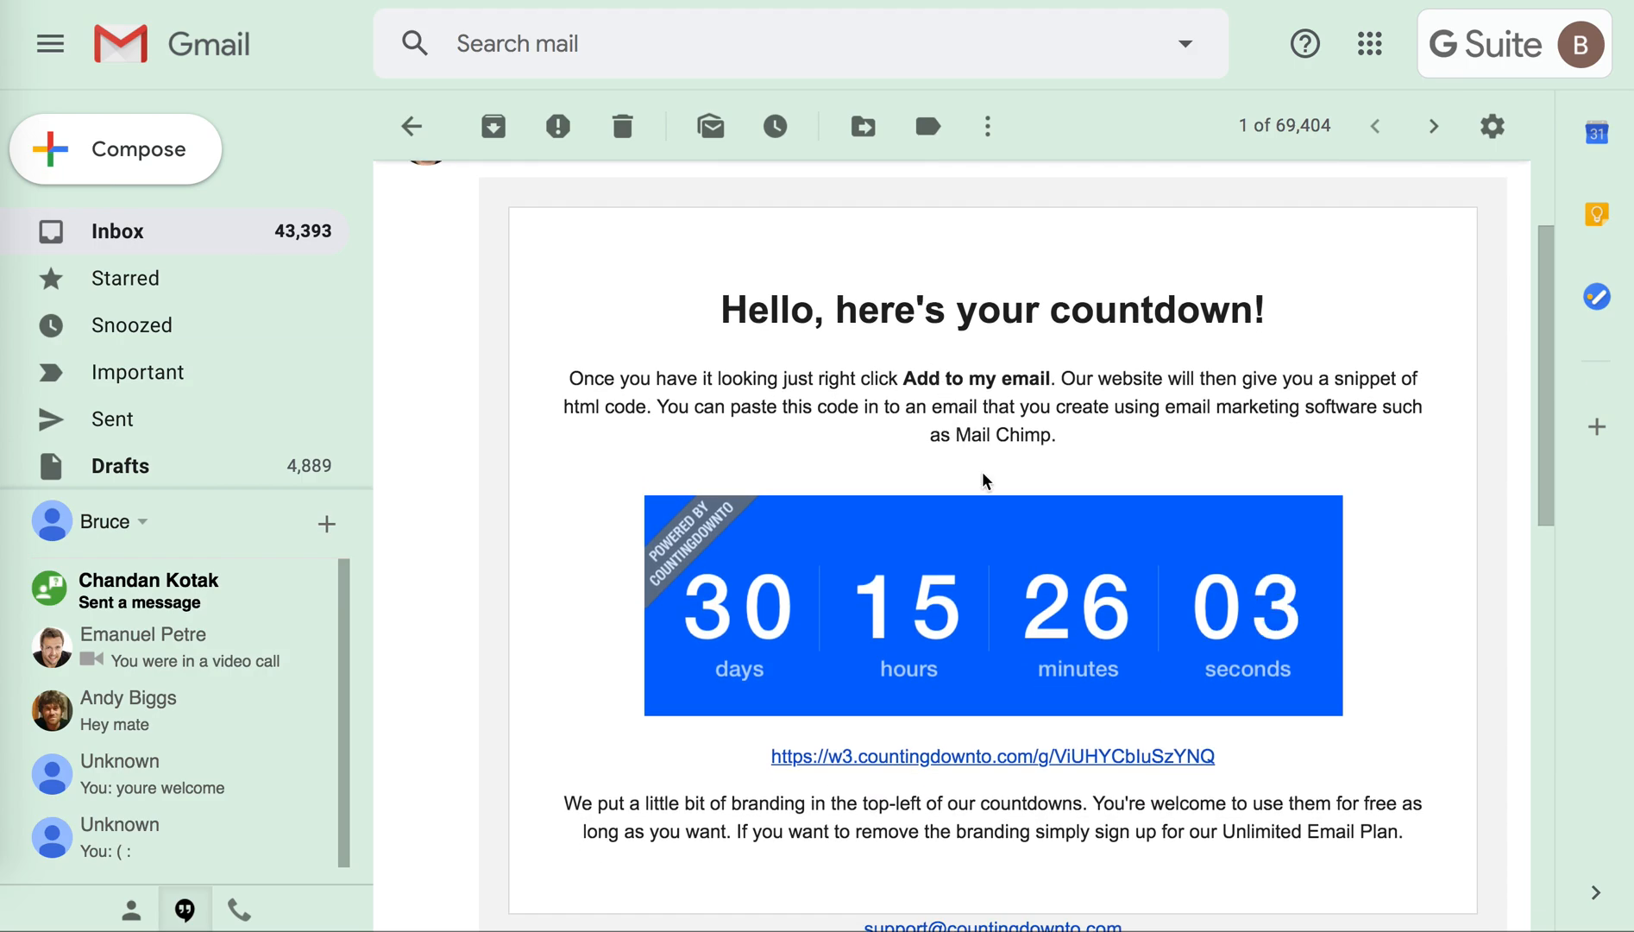
mouse_move(1171, 694)
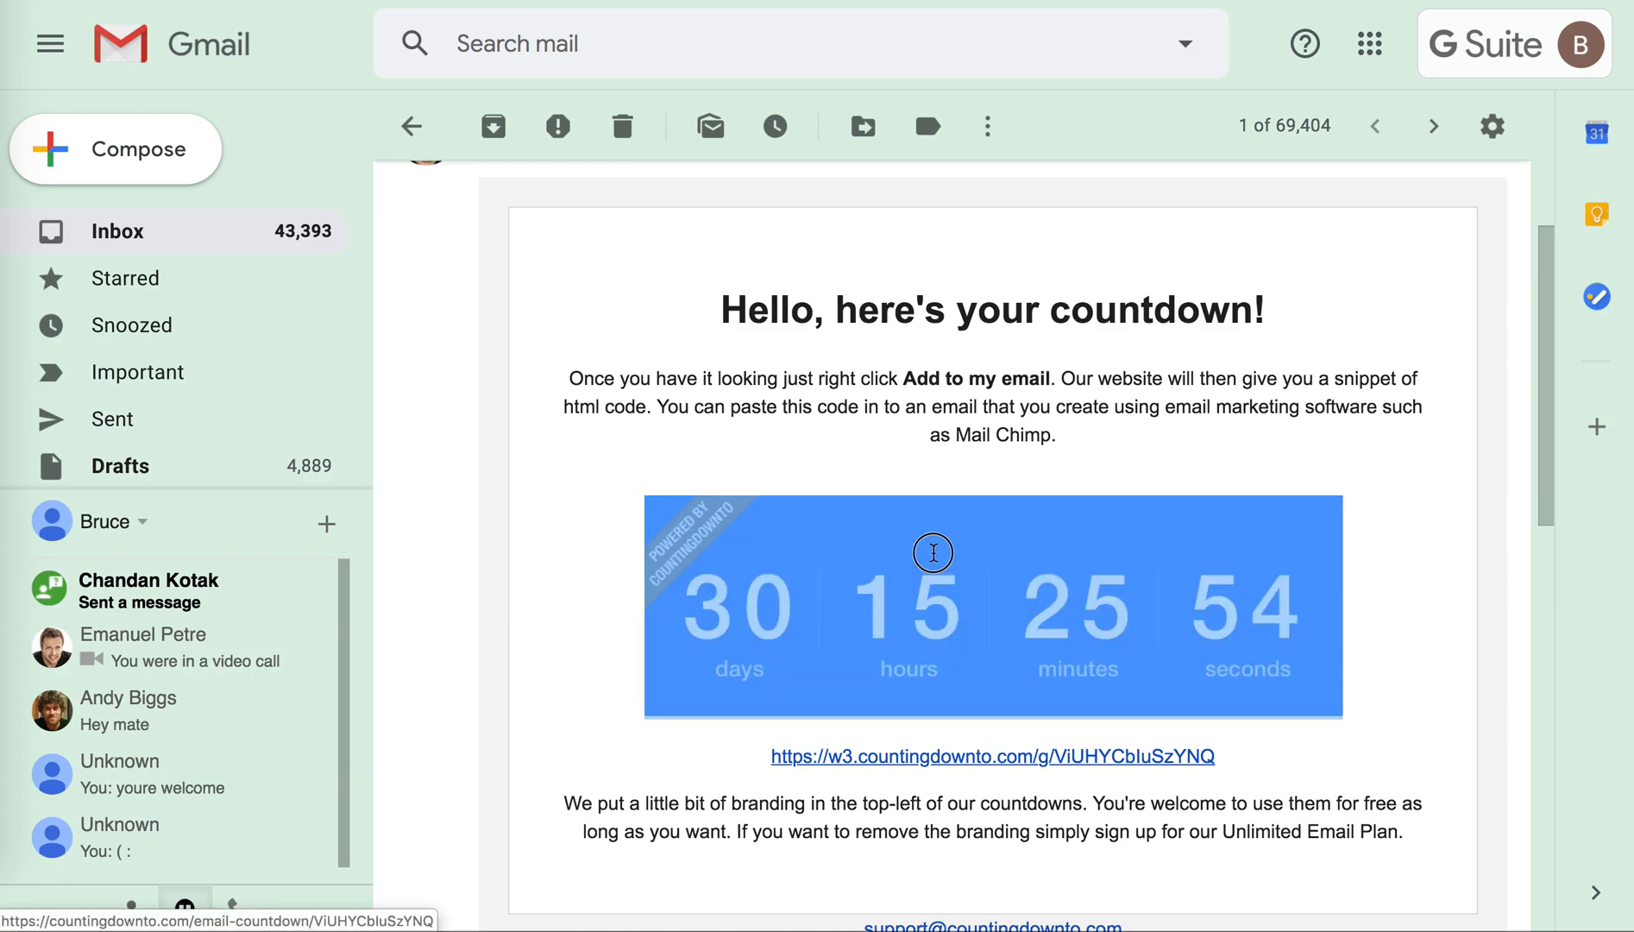
mouse_move(849, 500)
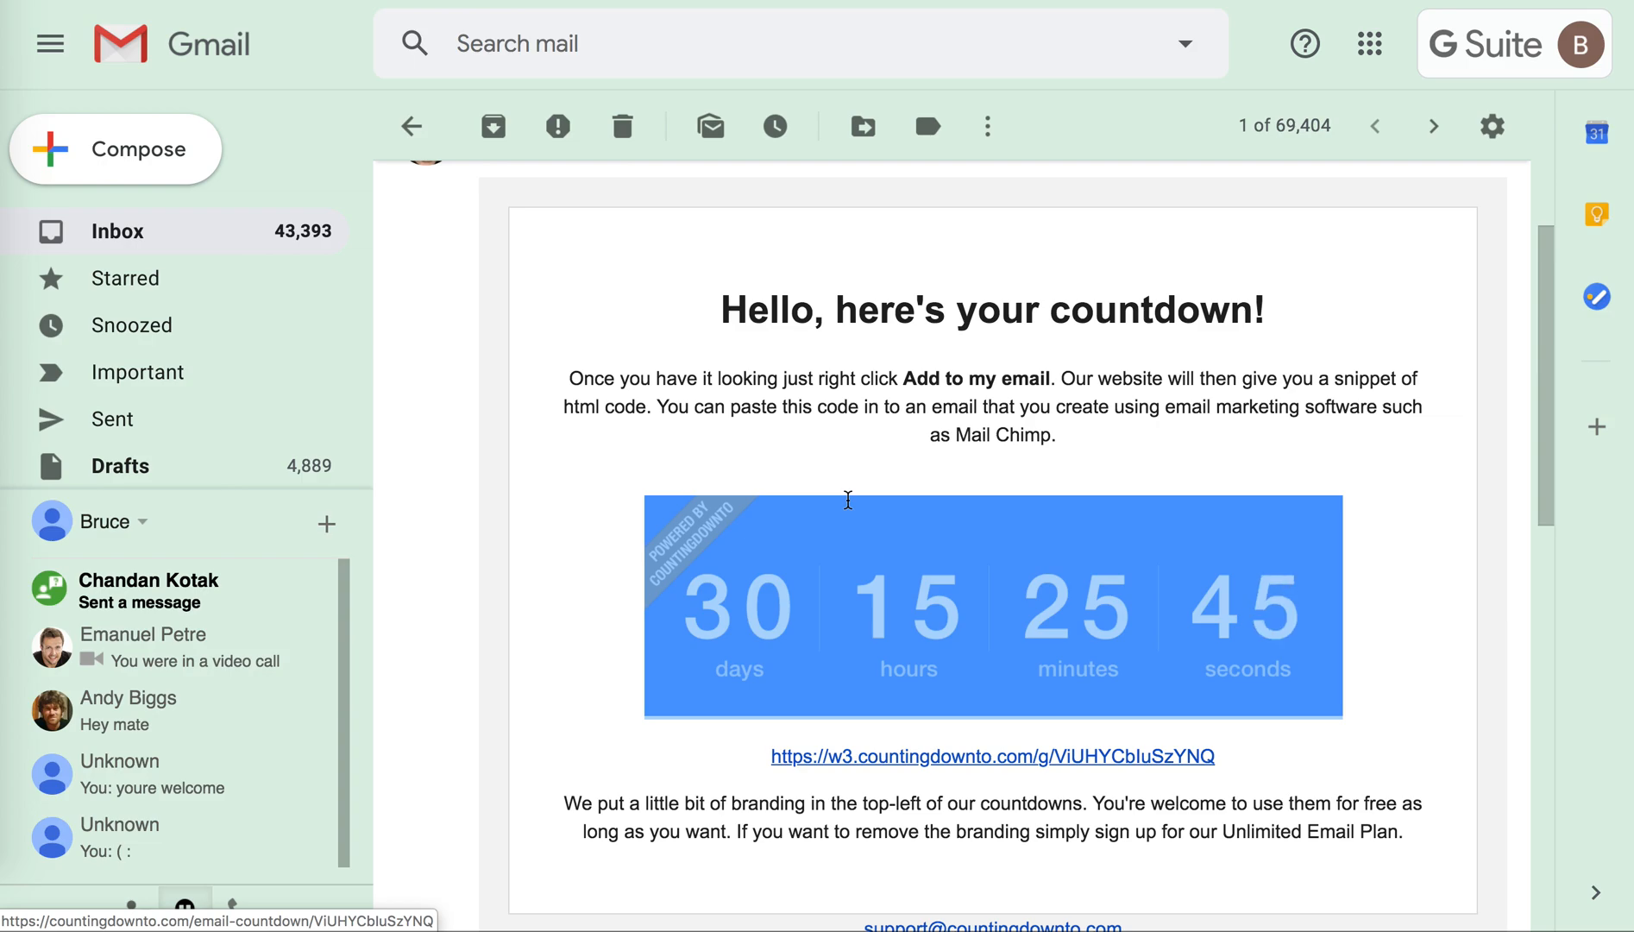
Start a new Gmail compose draft for the countdown image.
left_click(117, 150)
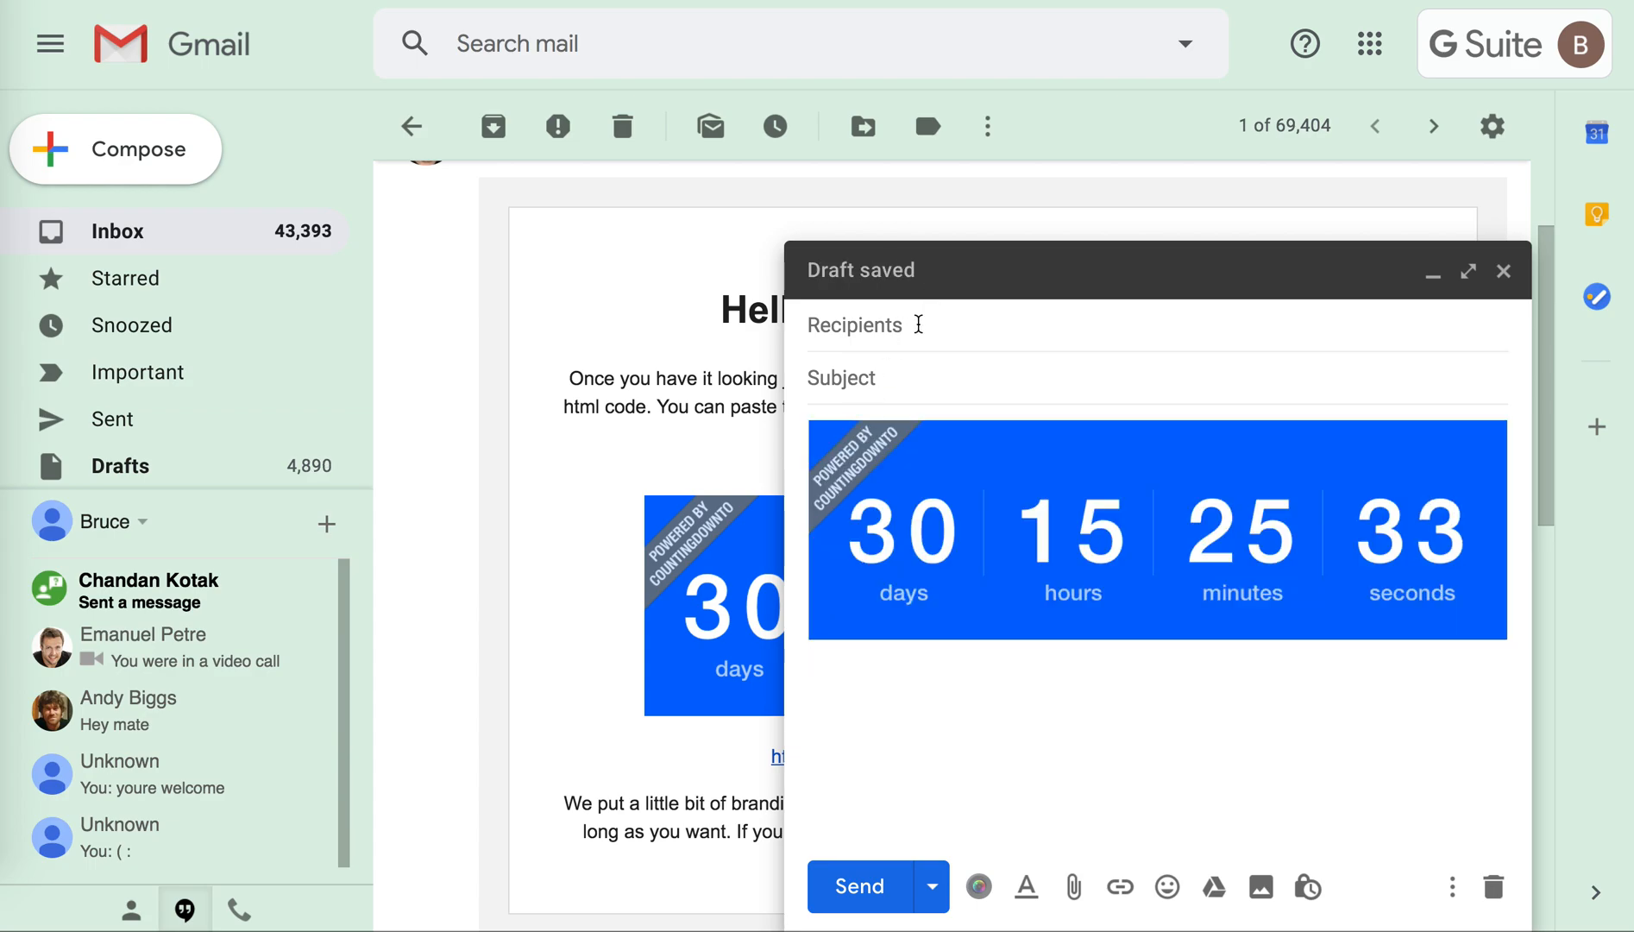
mouse_move(911, 702)
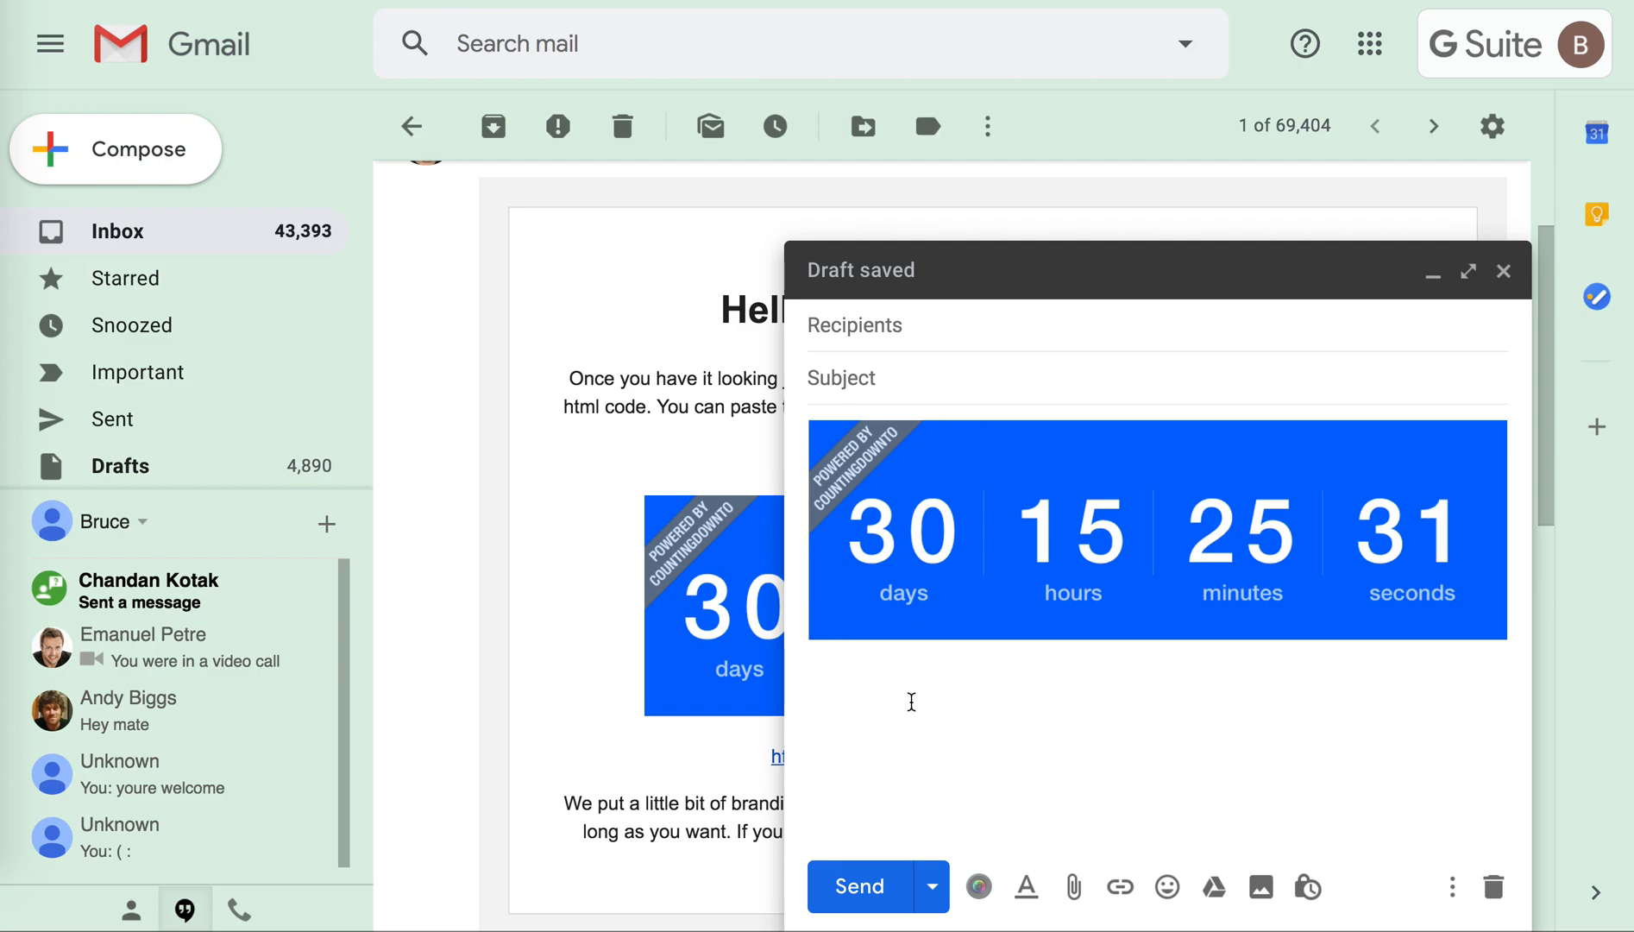